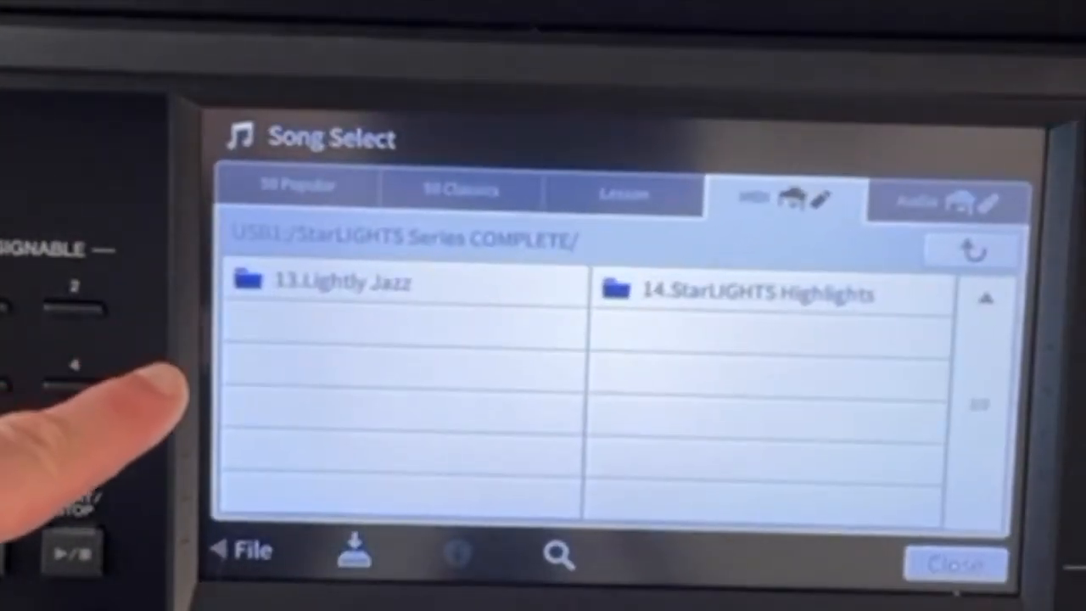
Open the 13.Lightly Jazz folder on the USB drive to list its MIDI songs
click(322, 280)
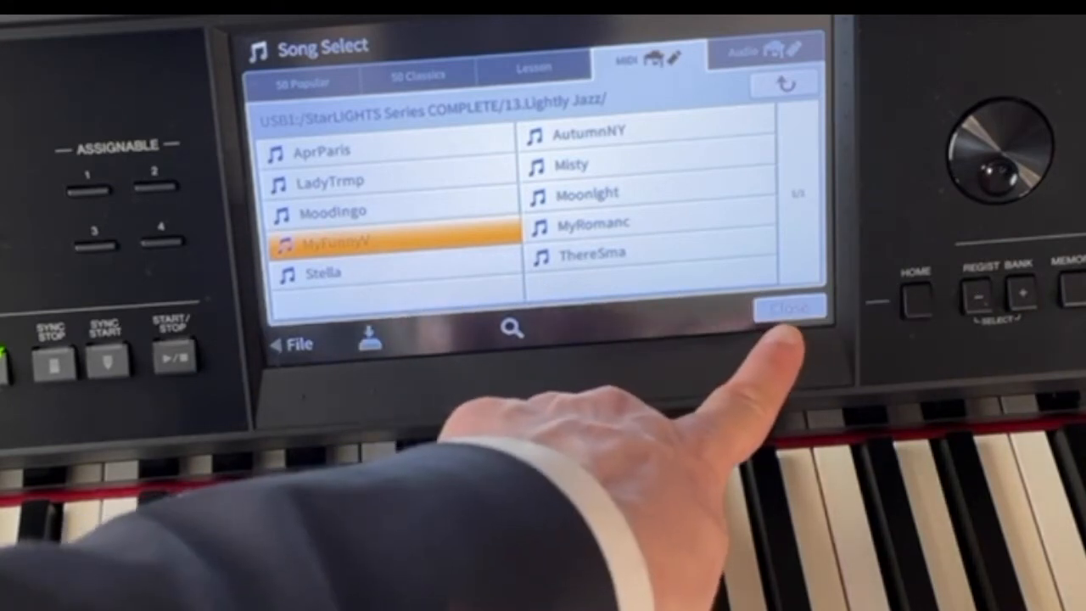
Close Song Select and expand the Home song area showing MyFunnyV at bar 001
click(787, 305)
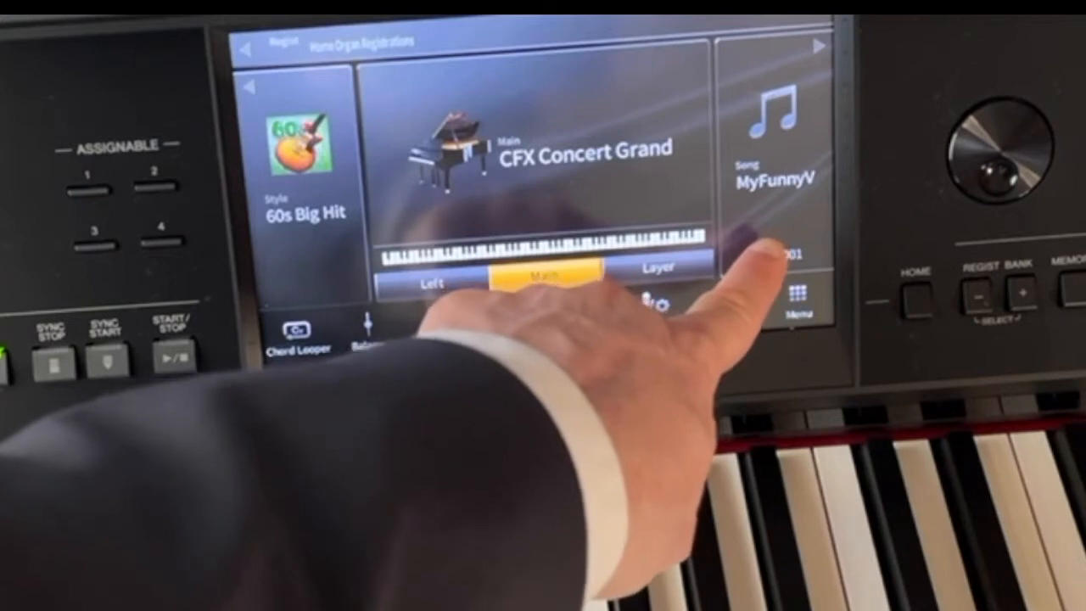
click(814, 48)
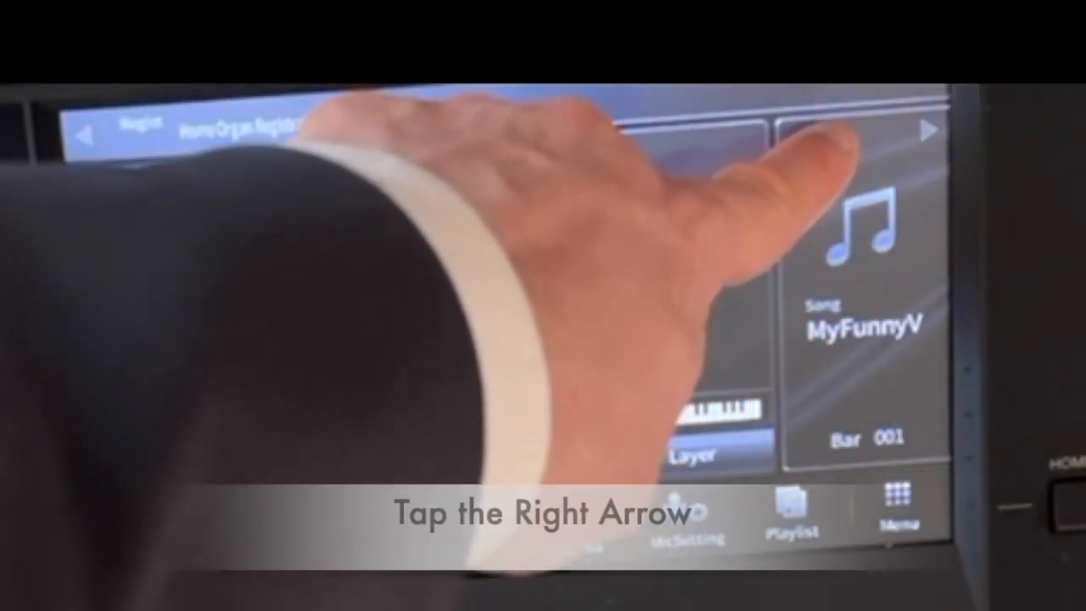
click(927, 129)
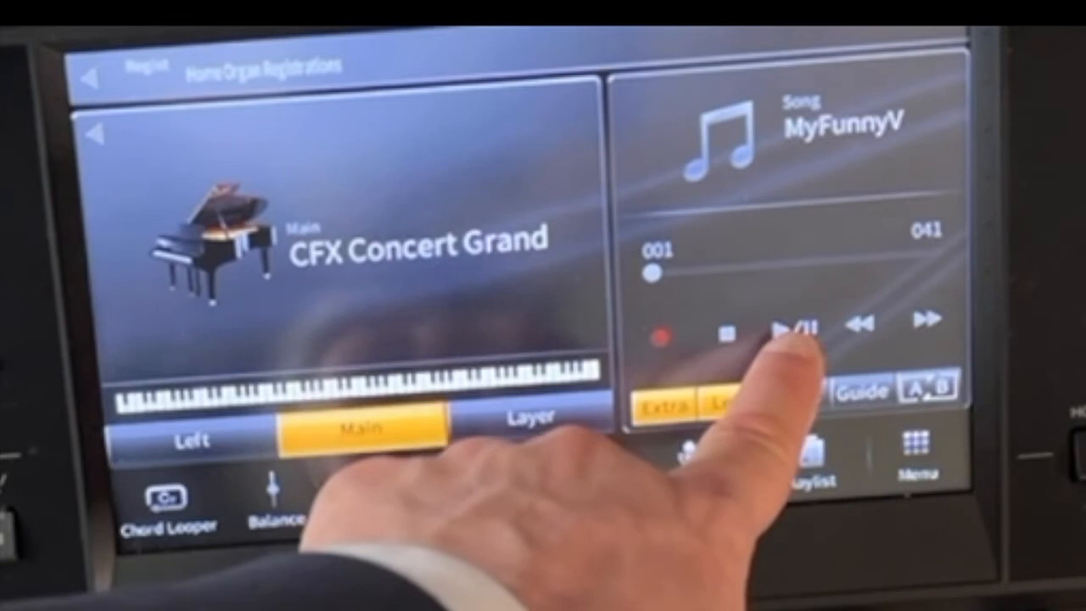
Play MyFunnyV from the Song area and show its lyrics display
click(784, 326)
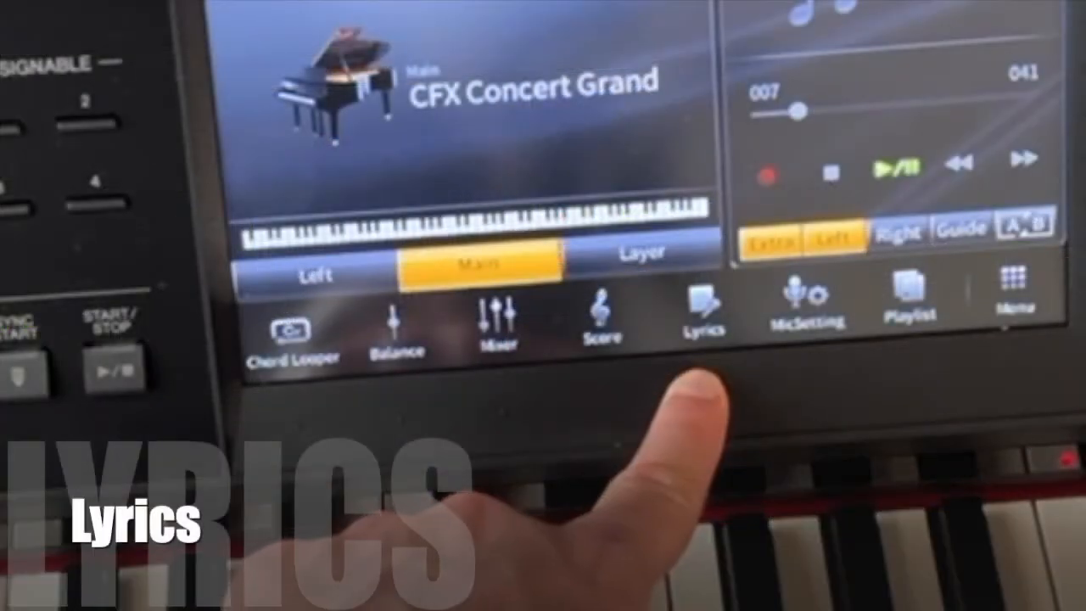
click(703, 319)
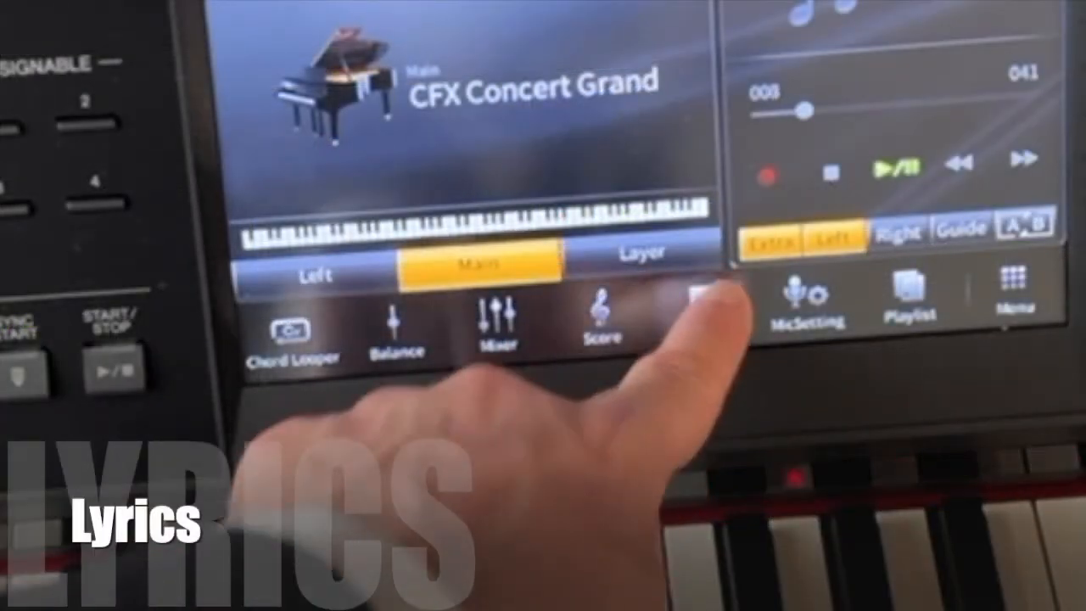